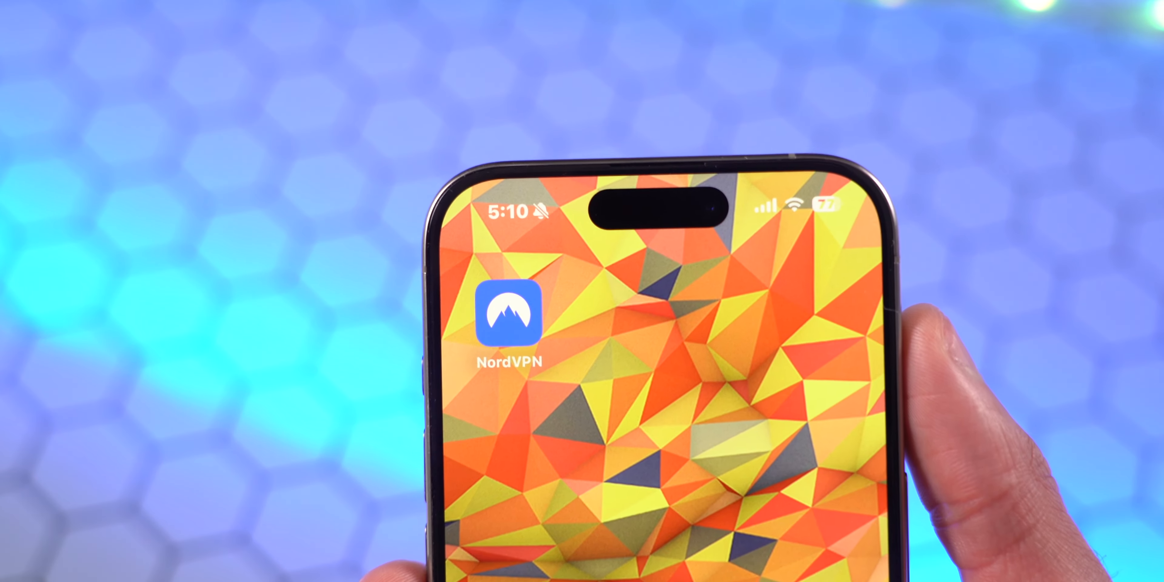
Step: Launch NordVPN from the home screen to its main map, VPN not yet connected
click(508, 311)
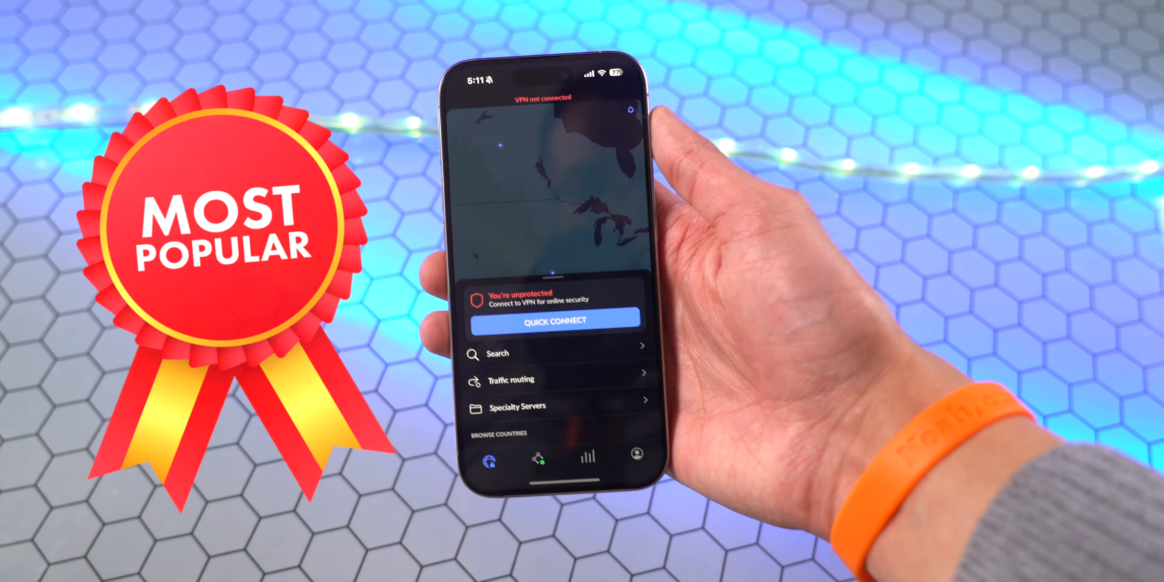
Step: Quick Connect the VPN to Japan #549, then bring up the Meshnet screen
click(553, 320)
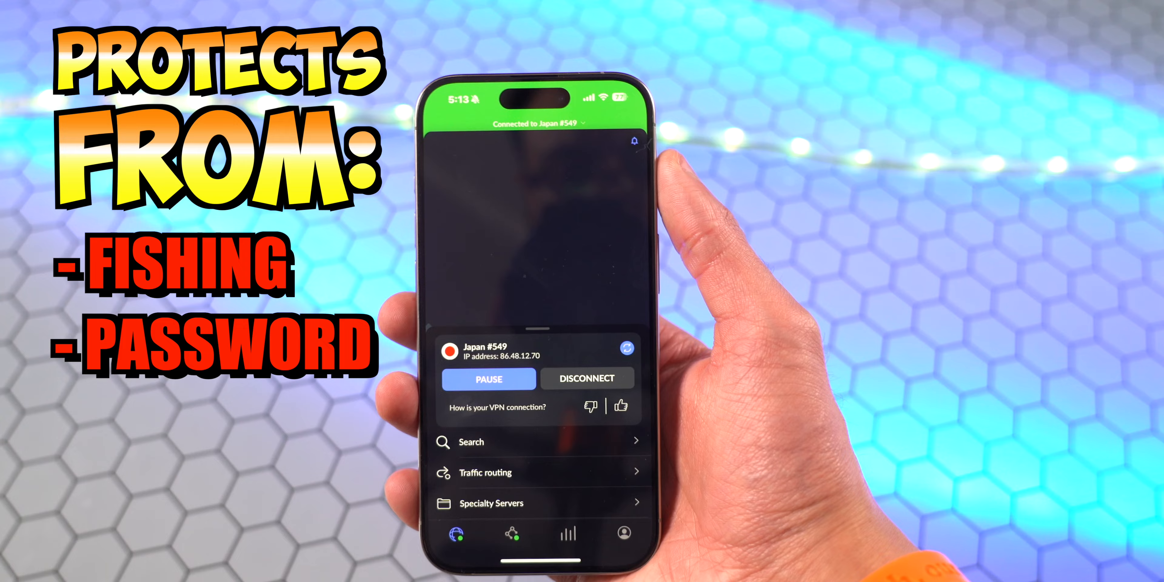
click(509, 533)
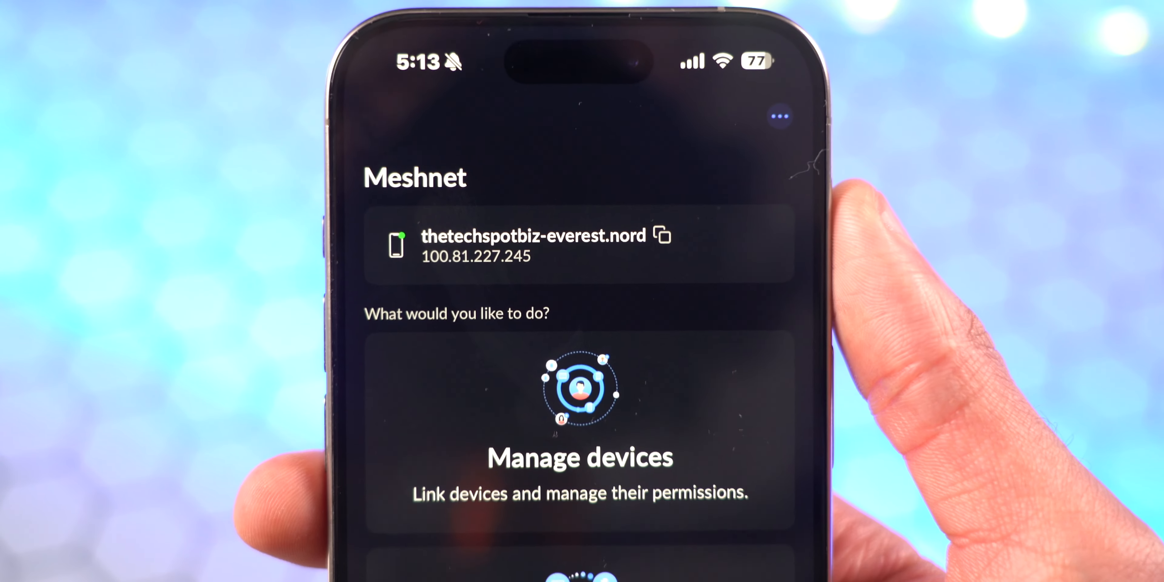
Step: Scroll the Browse Countries list down from Croatia past Germany and Iceland toward India
scroll(down, 3)
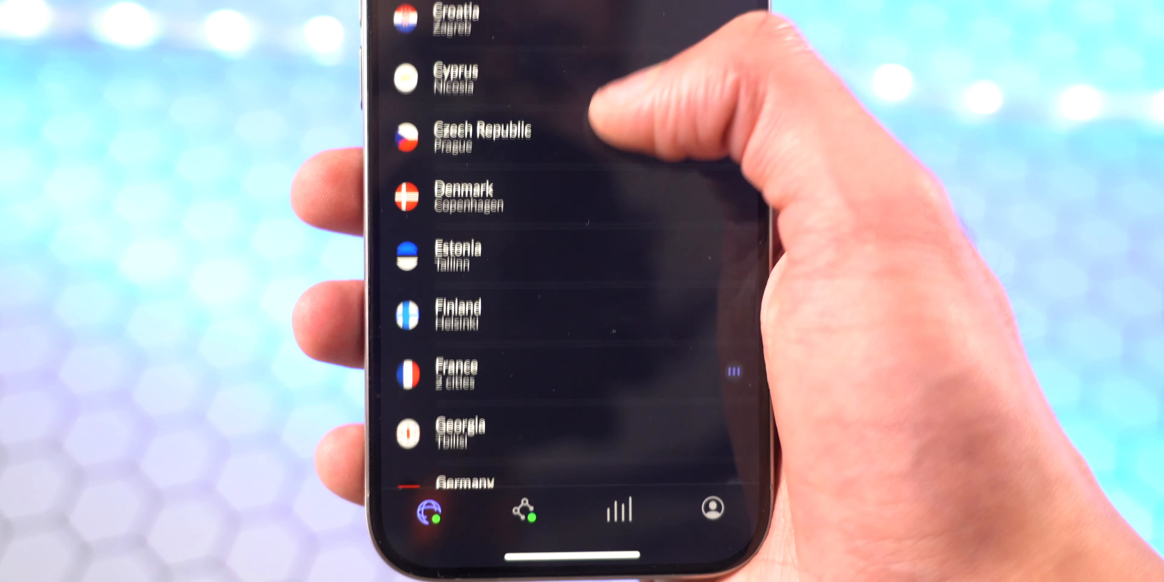
scroll(down, 3)
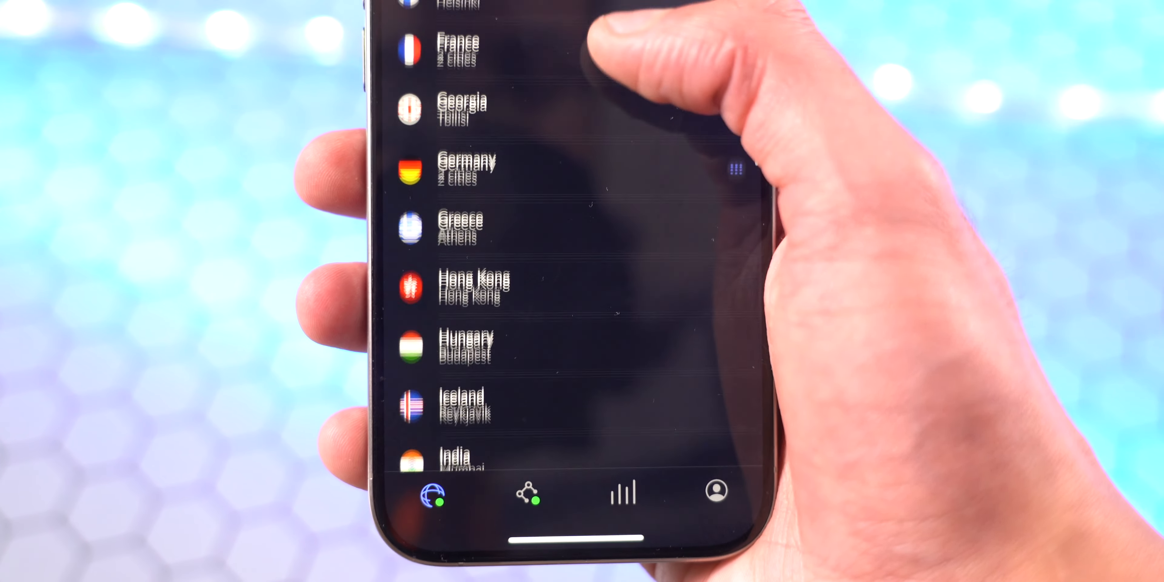